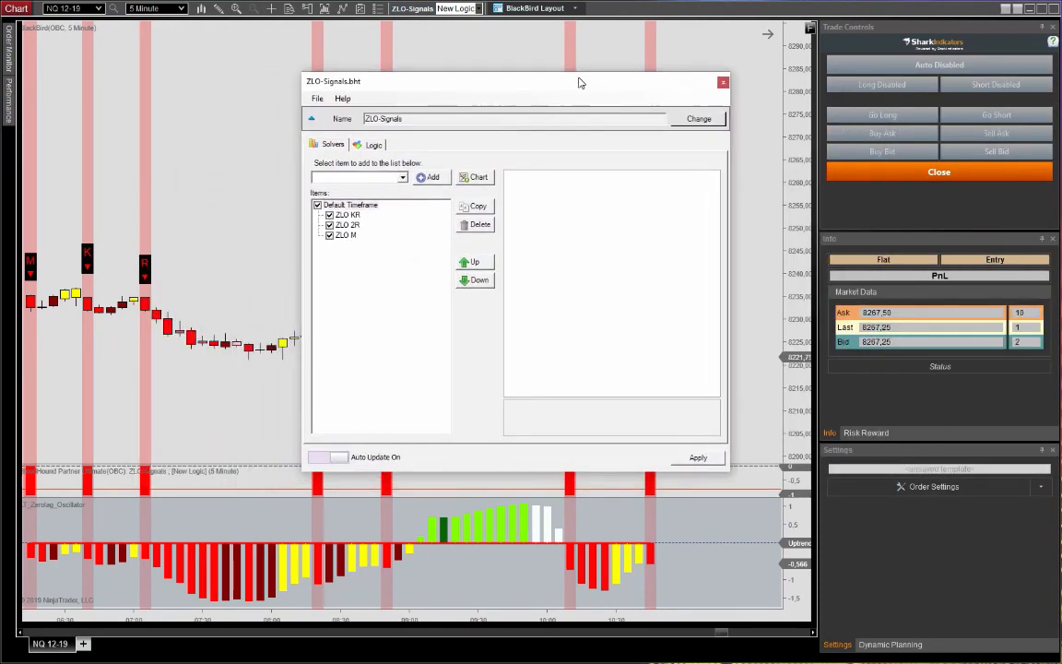
Review the ZLO KR solver settings in the BloodHound template
left_click(347, 214)
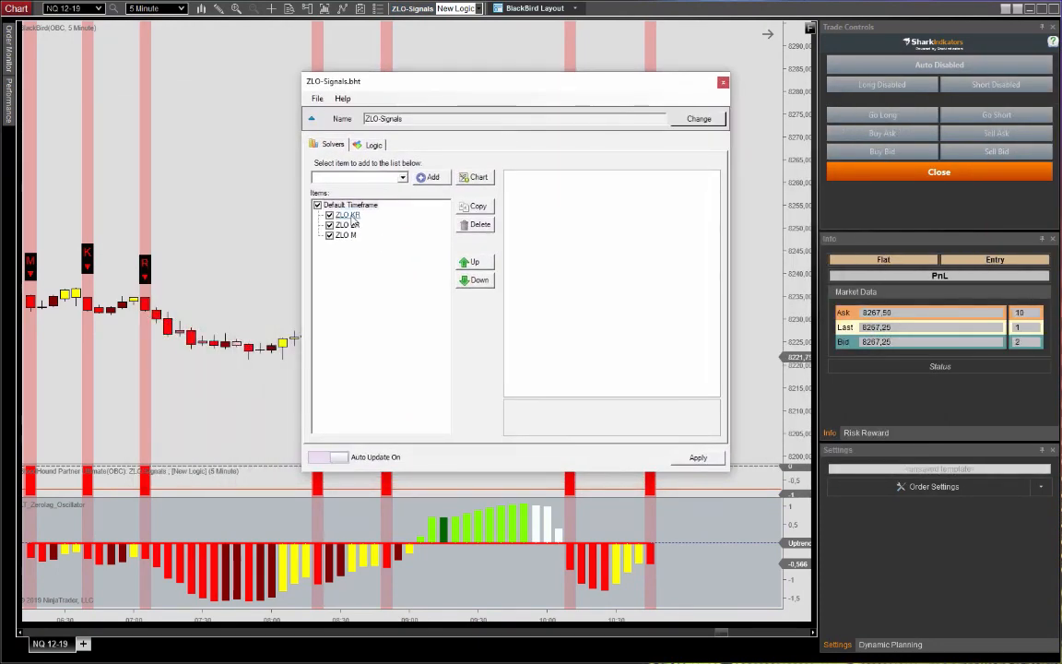
left_click(347, 214)
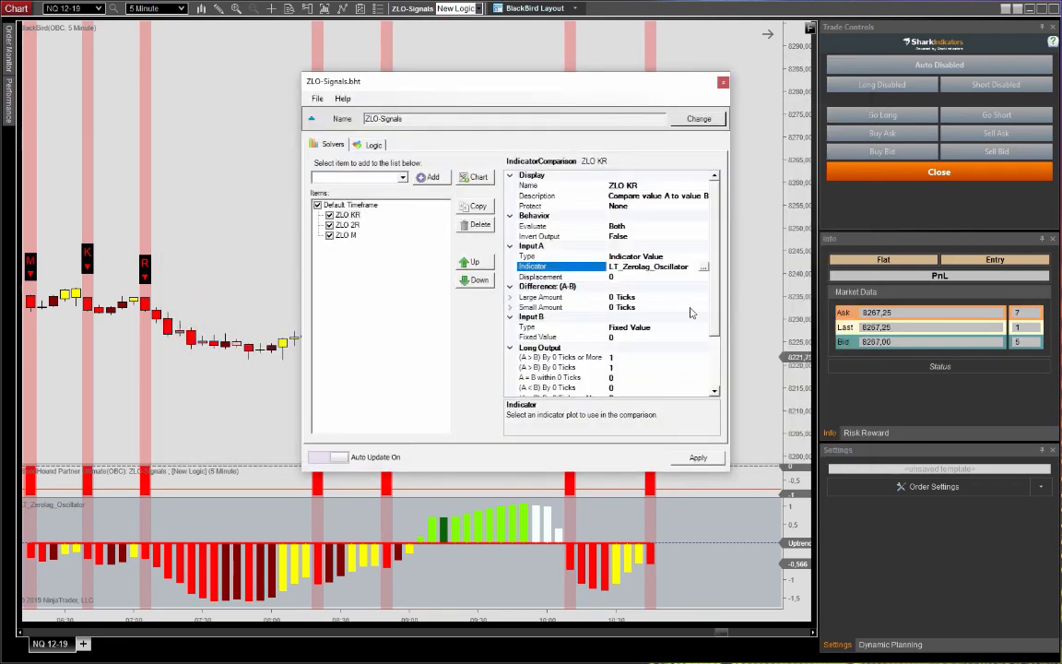
left_click(528, 326)
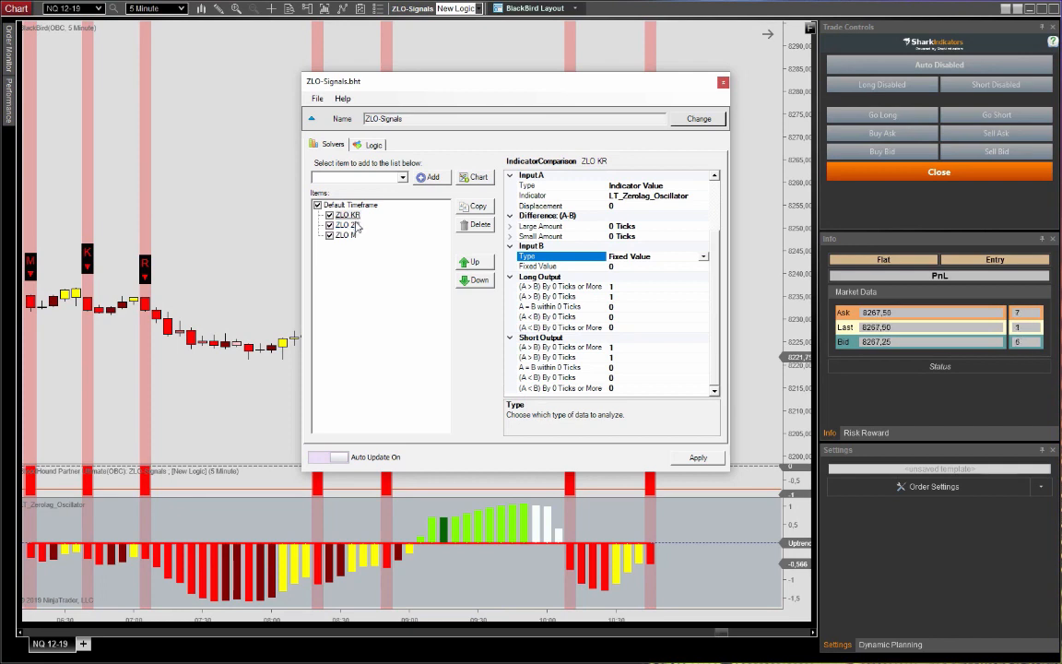
Review the ZLO 2R and ZLO M solvers and their Or-node wiring into the Result
left_click(347, 225)
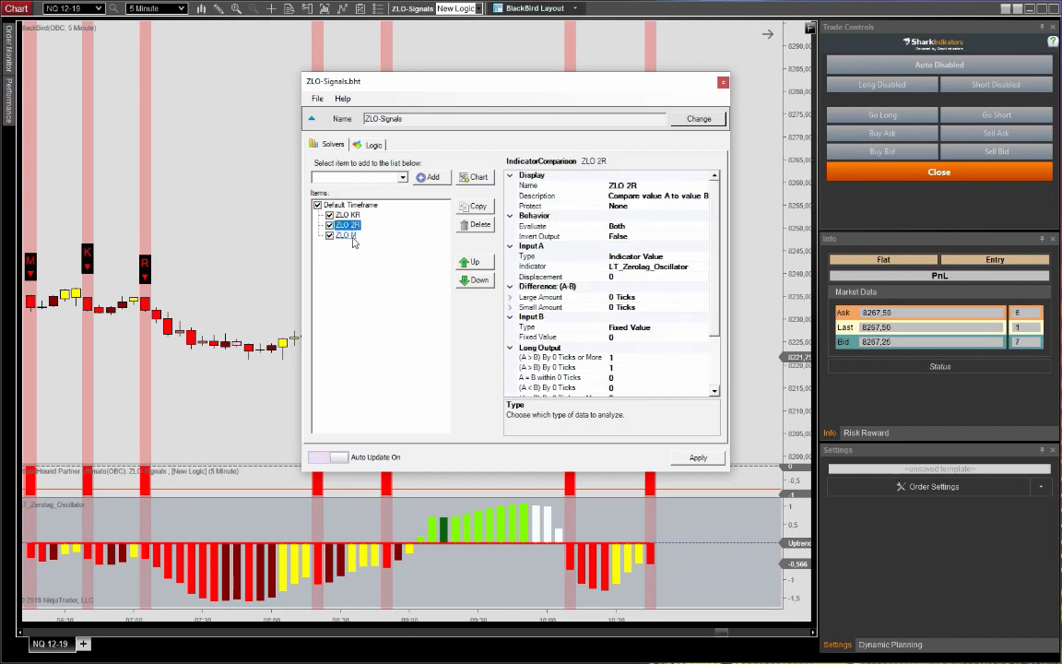
left_click(343, 234)
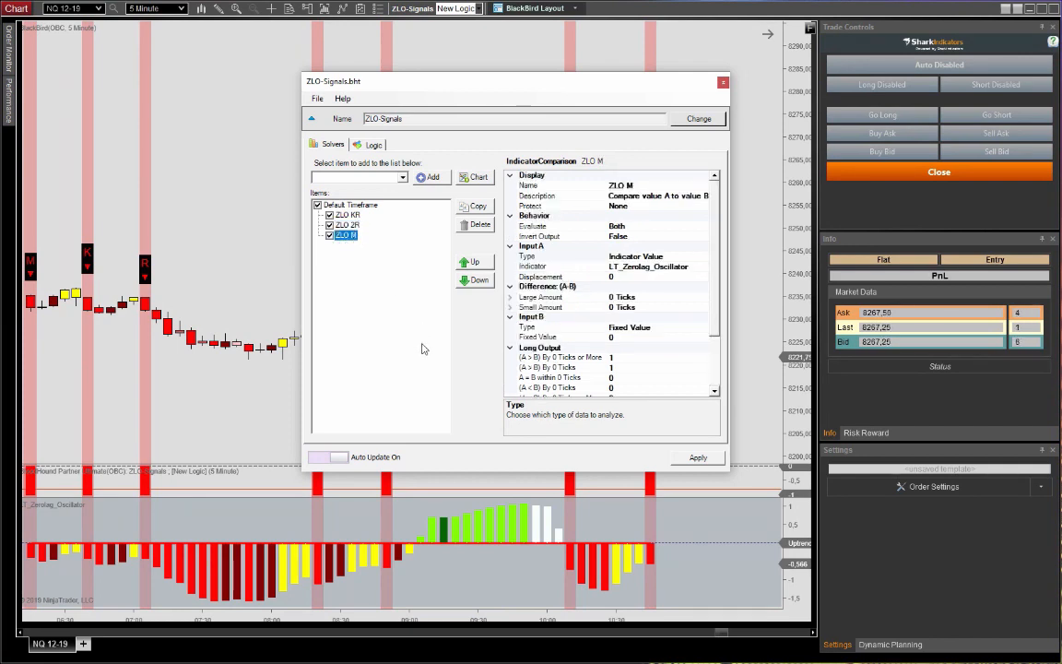
left_click(372, 144)
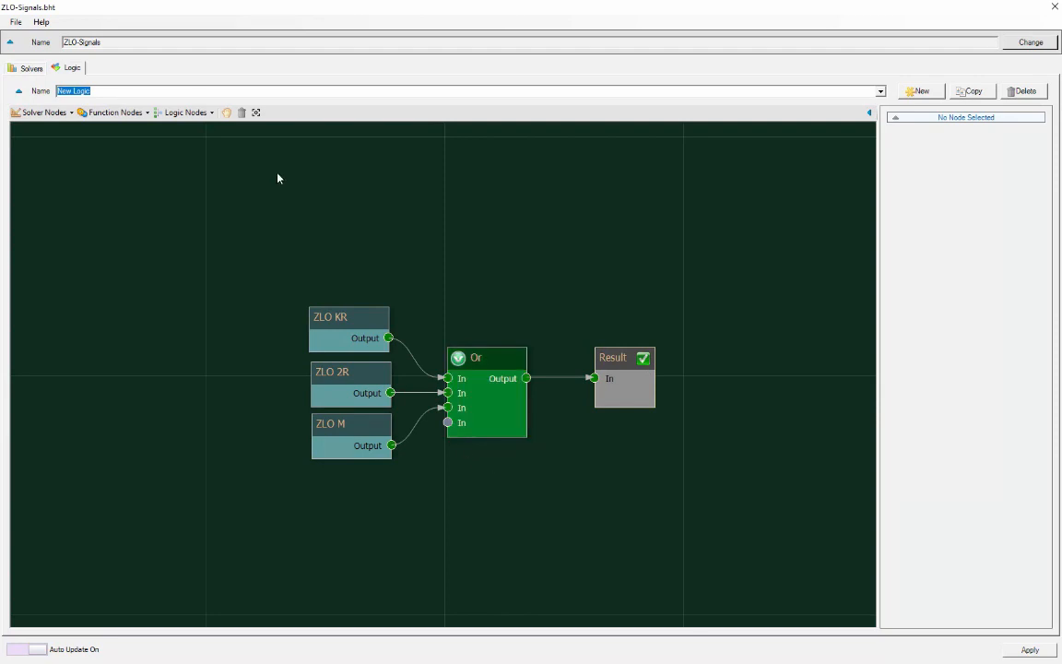
mouse_move(1014, 14)
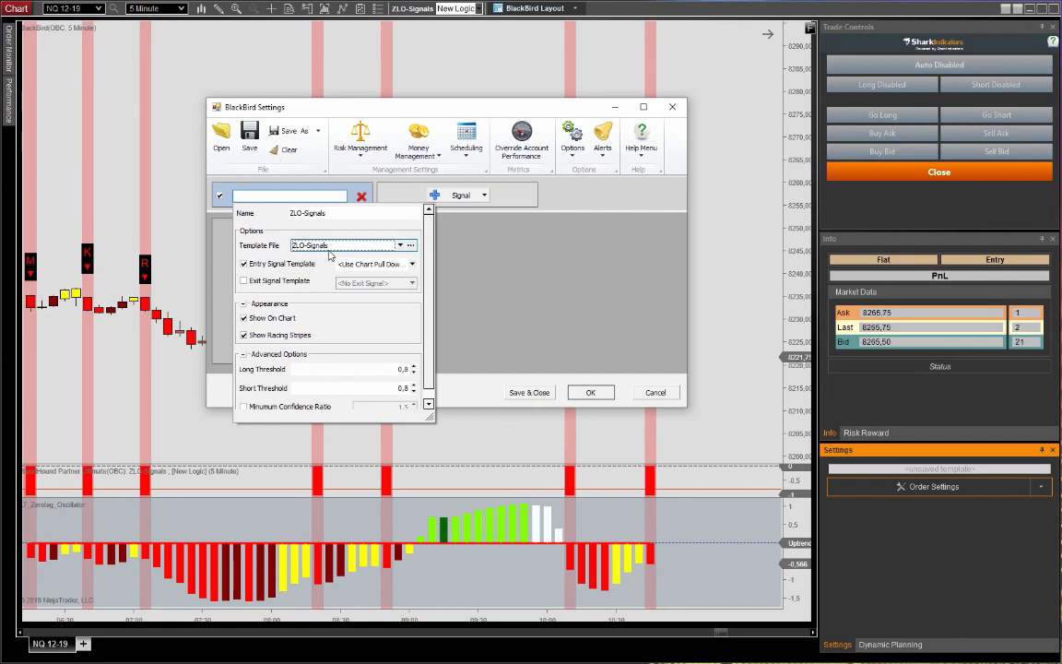
Use the ZLO-Signals template with a market entry, ATR profit target and a custom stop loss
left_click(413, 263)
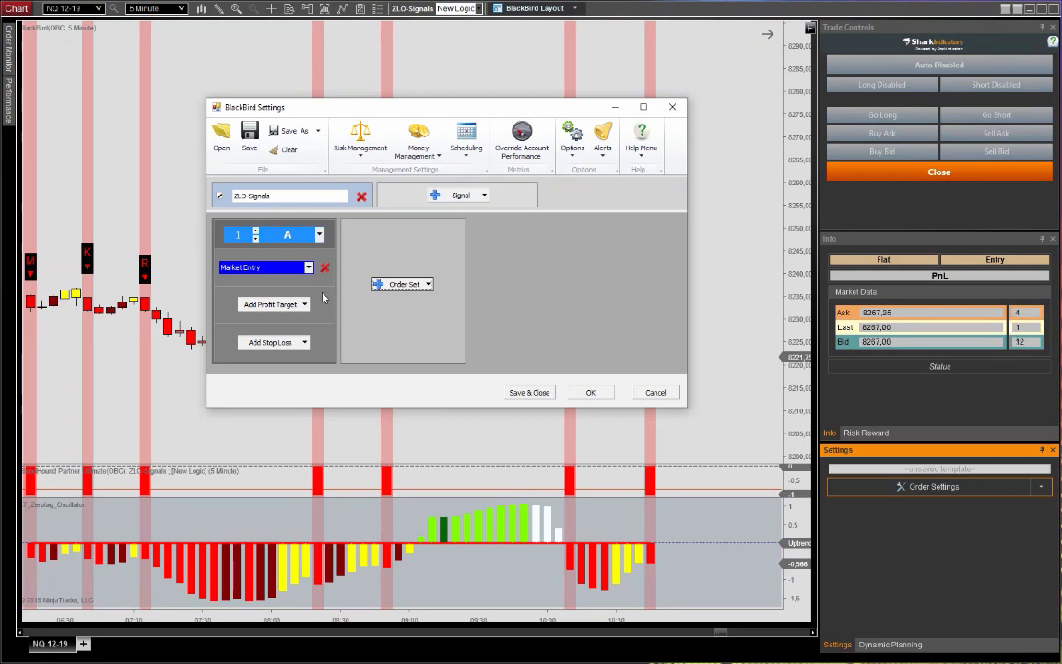
left_click(273, 304)
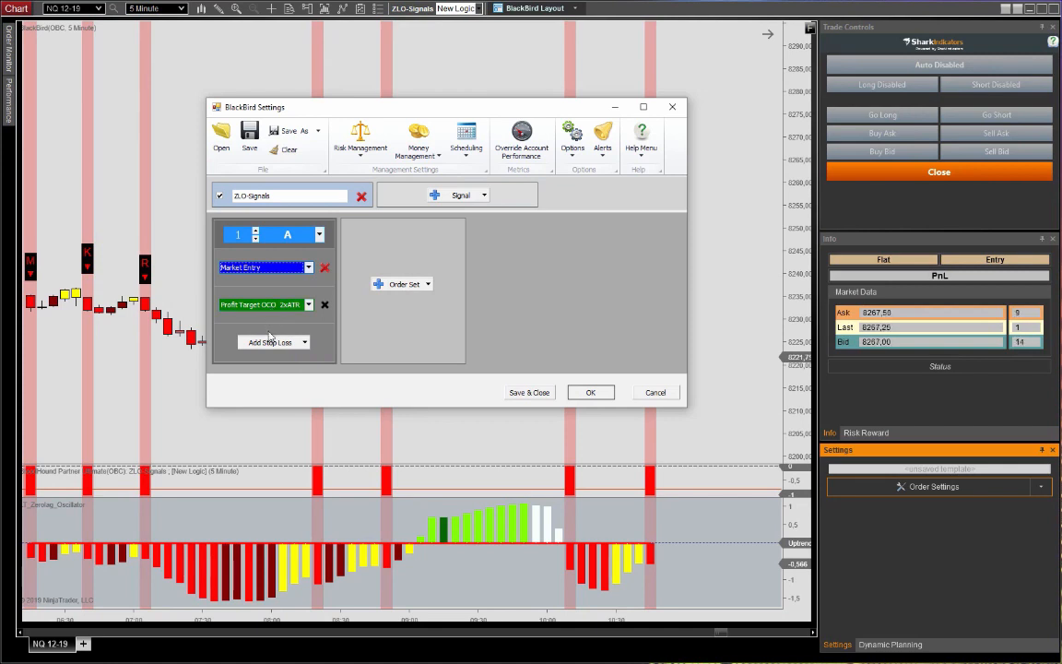
left_click(273, 341)
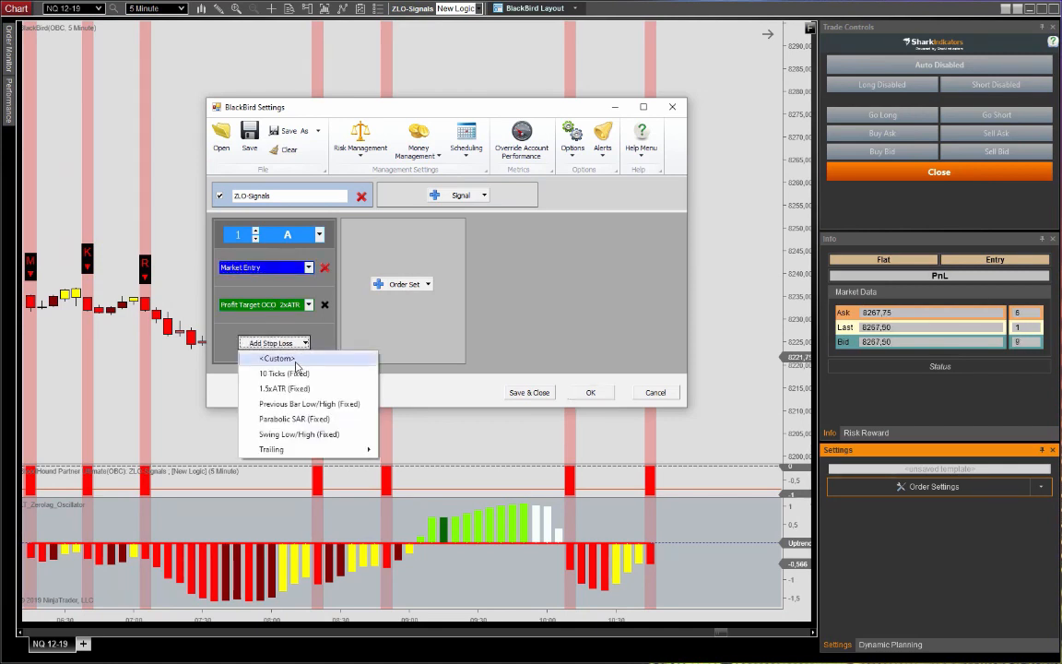
left_click(276, 358)
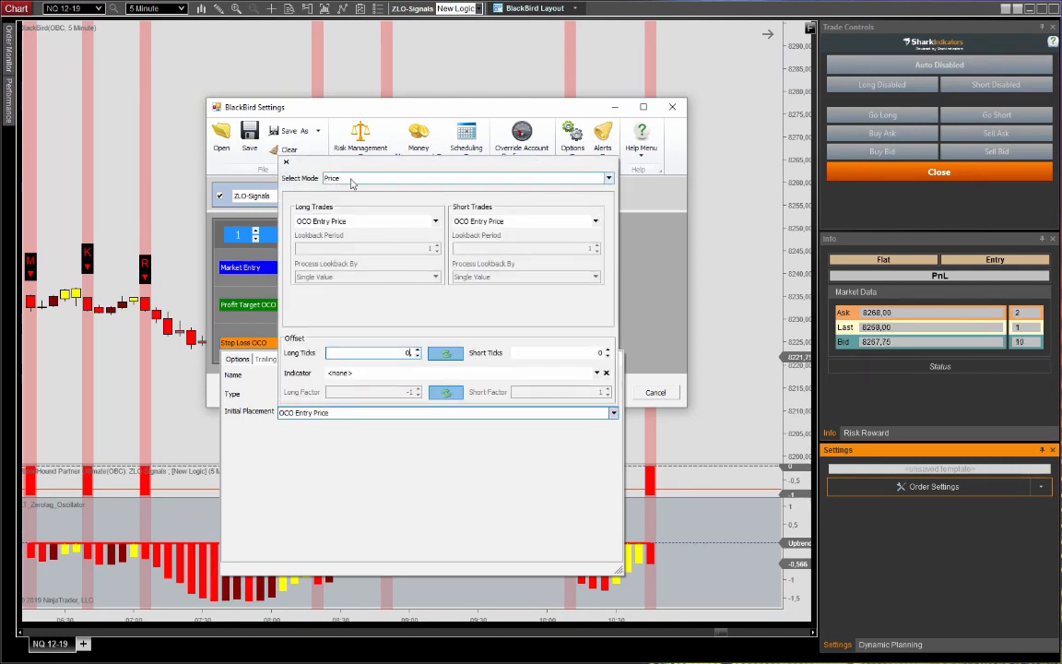
Place the stop at the LT_Zerolag_Oscillator indicator value and apply the BlackBird settings
left_click(468, 177)
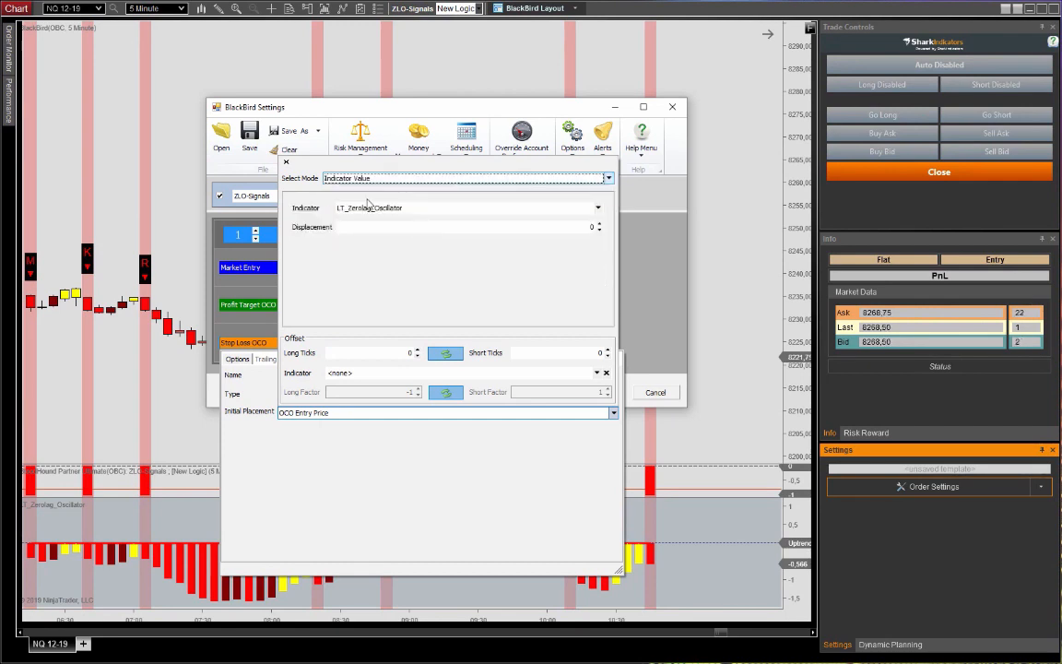
left_click(468, 206)
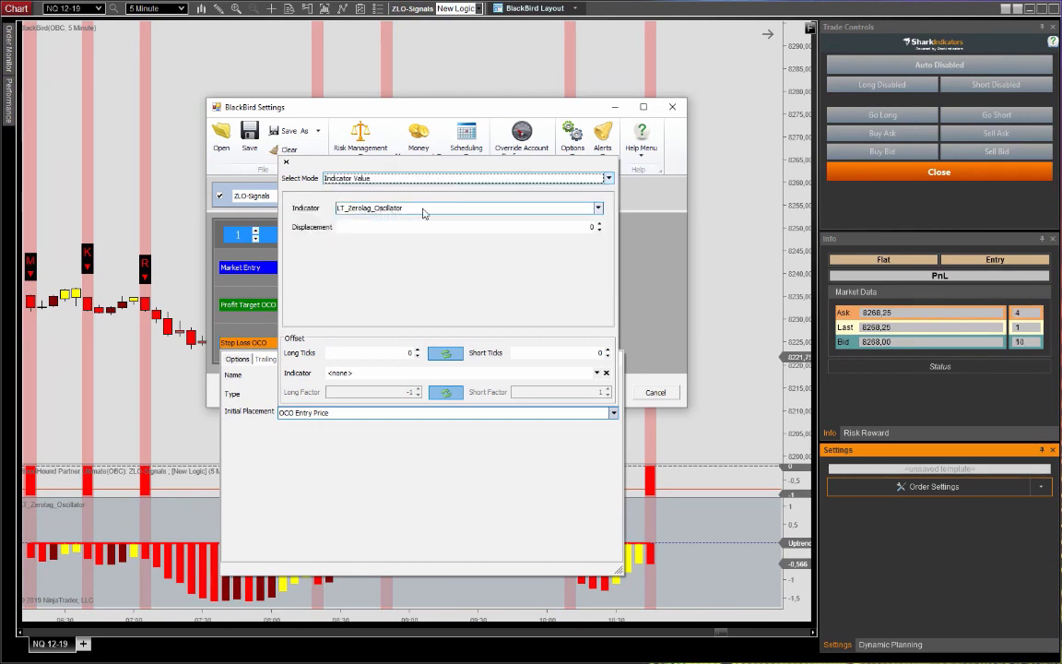
left_click(598, 207)
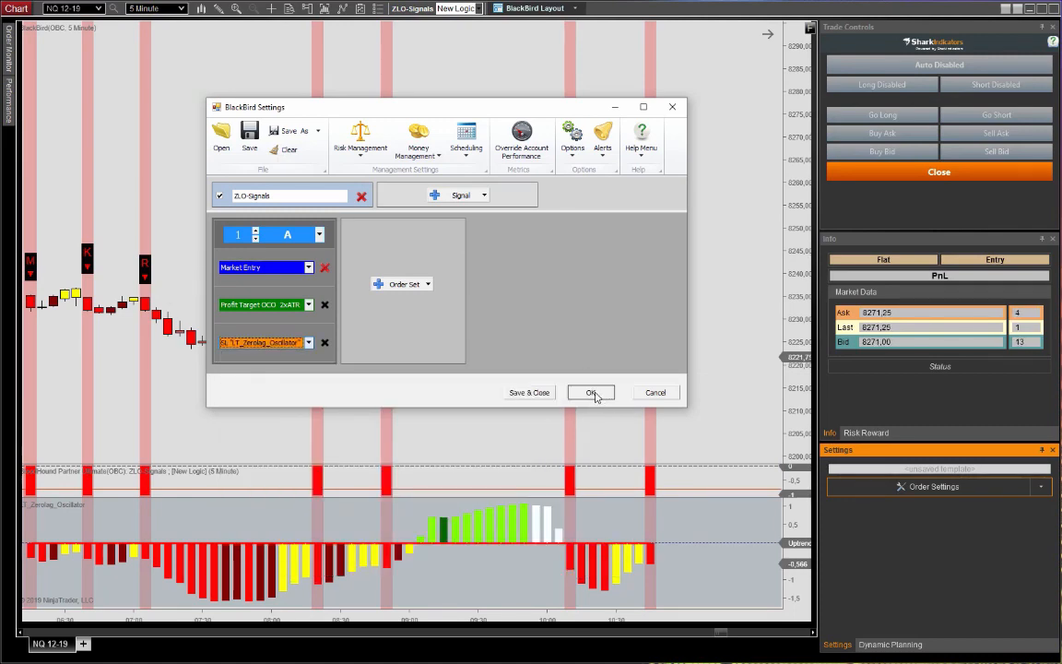
left_click(590, 391)
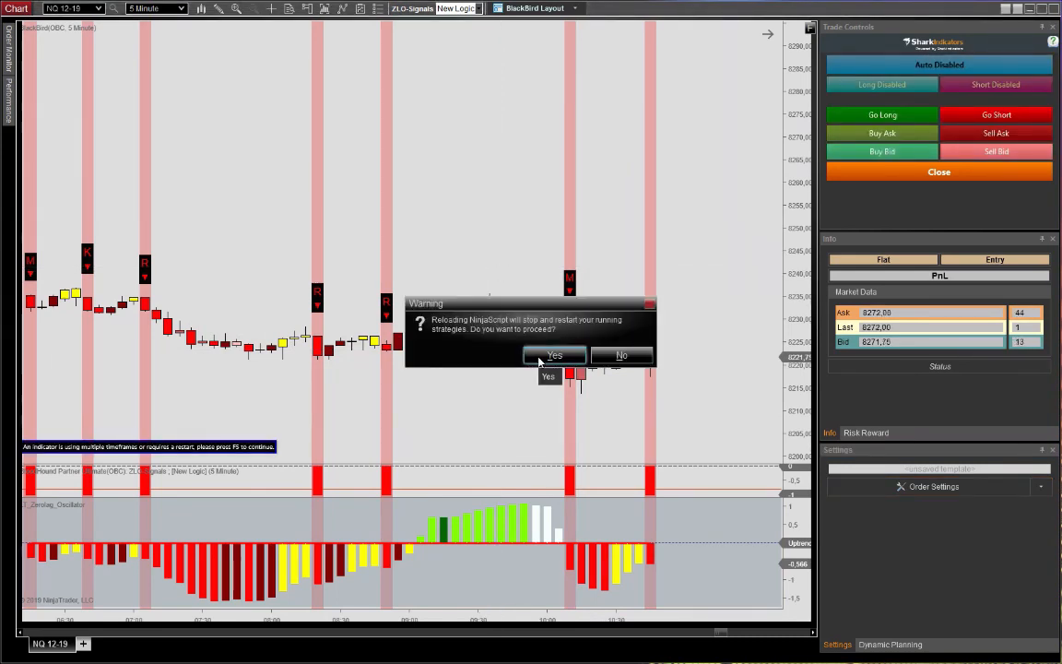
Confirm the strategy reload and skip restoring previous performance statistics
left_click(553, 354)
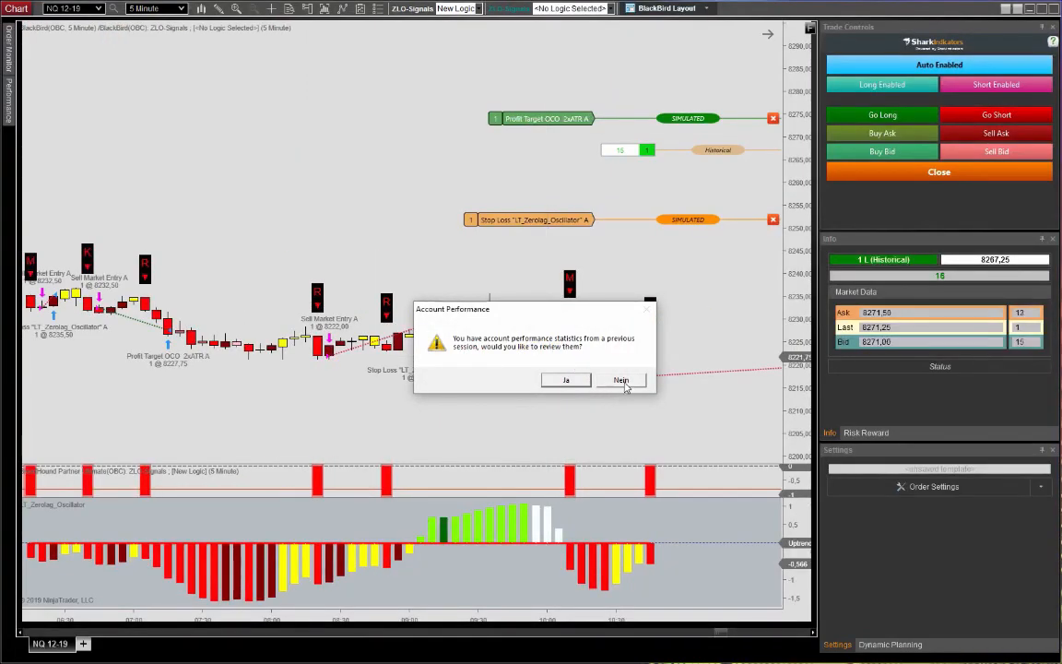
left_click(620, 380)
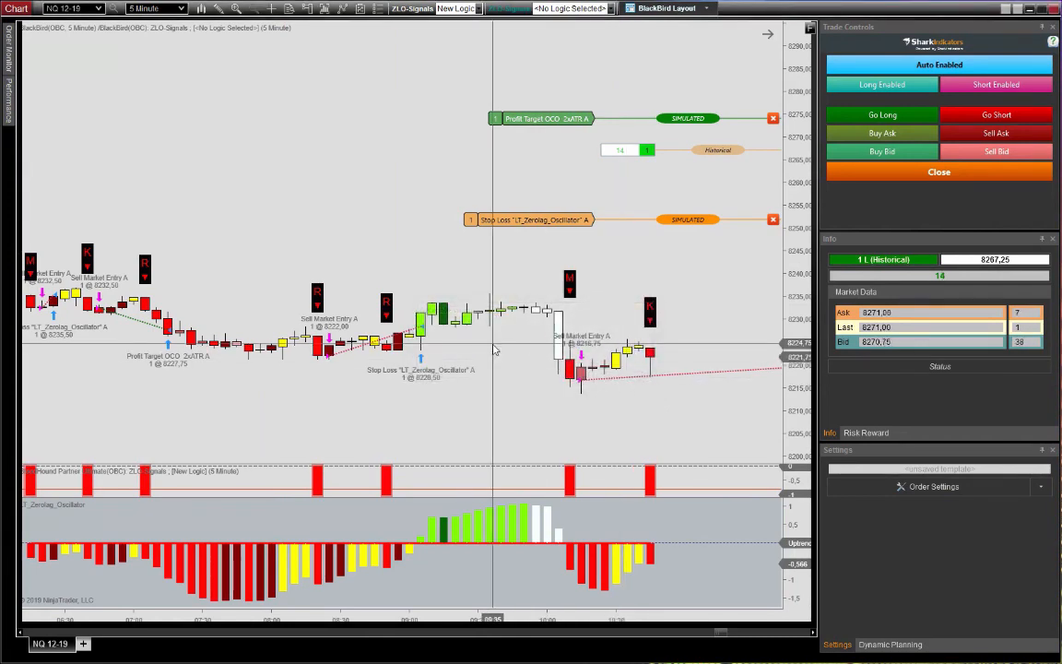
mouse_move(422, 348)
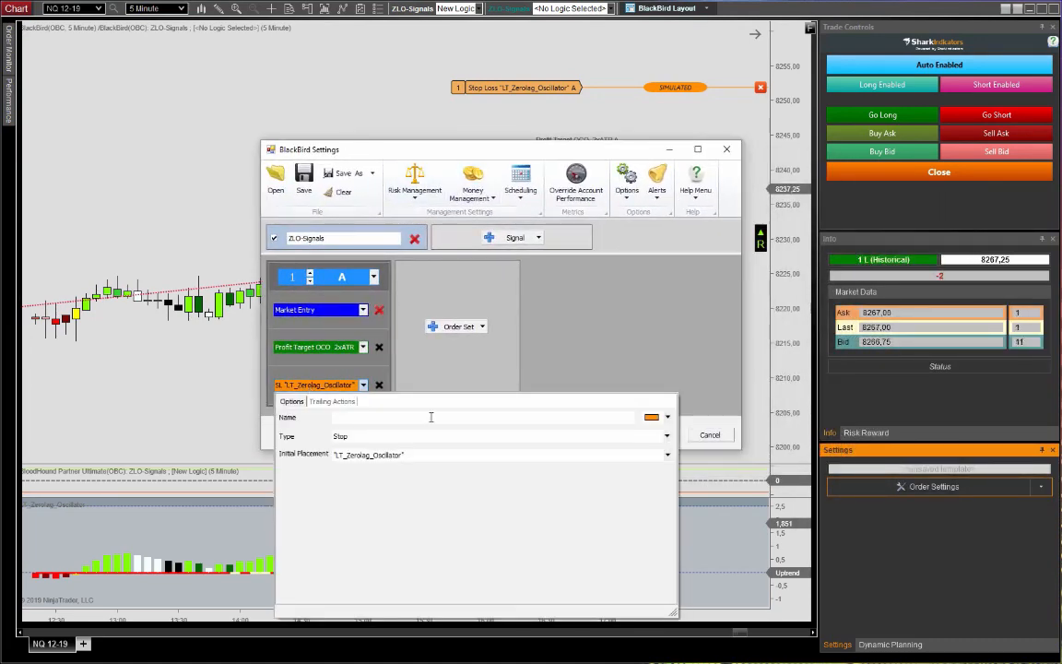
Give the Zerolag-based stop loss a 2-tick long-side offset and apply it
left_click(502, 454)
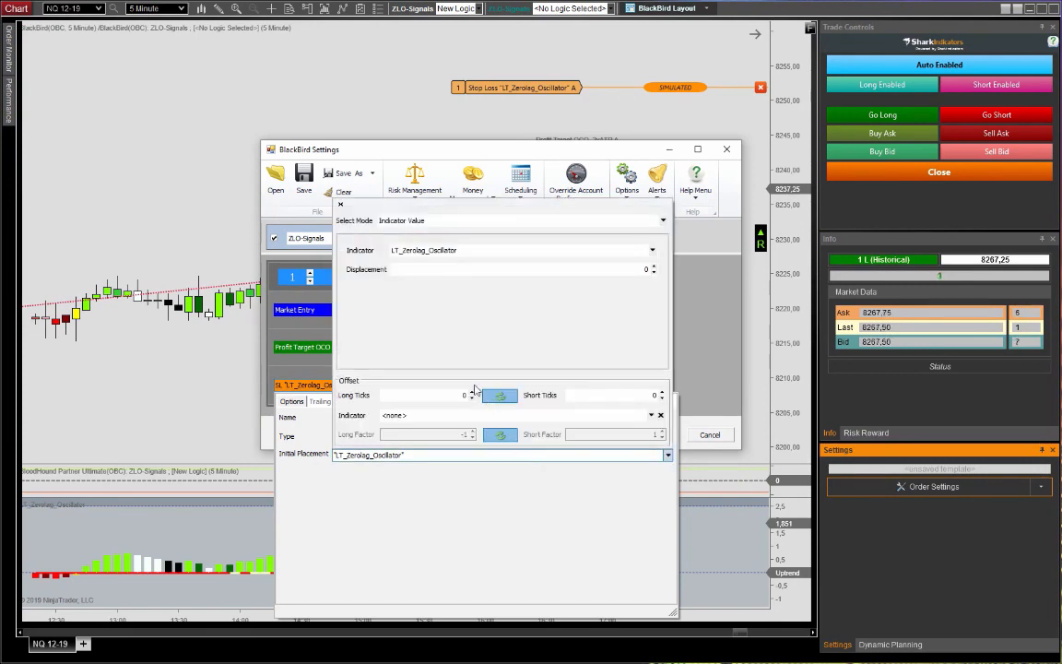
left_click(424, 395)
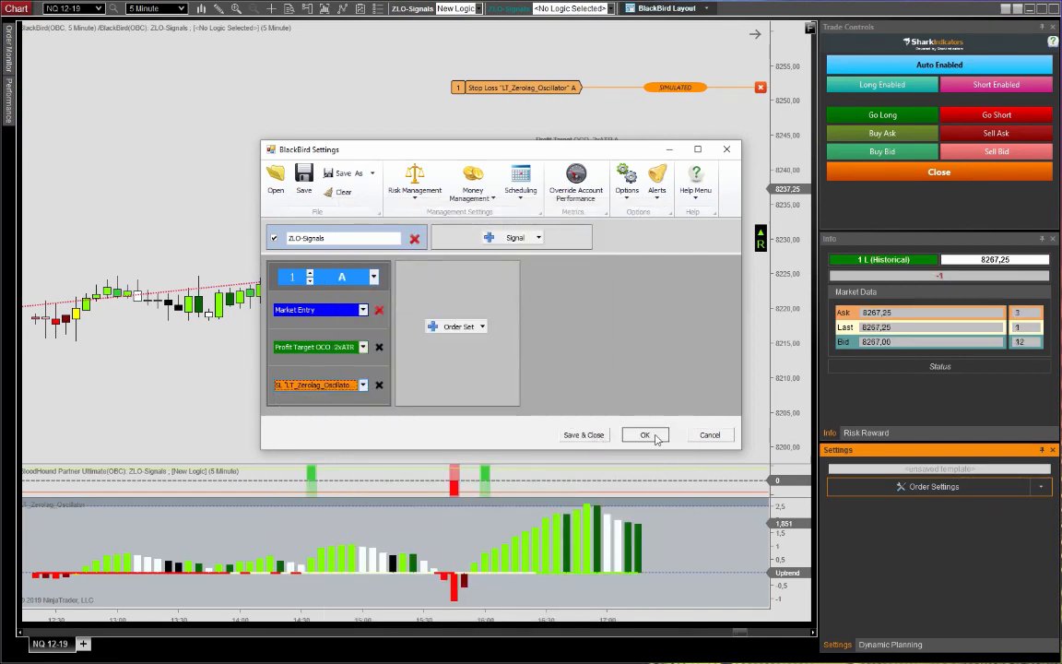
left_click(646, 436)
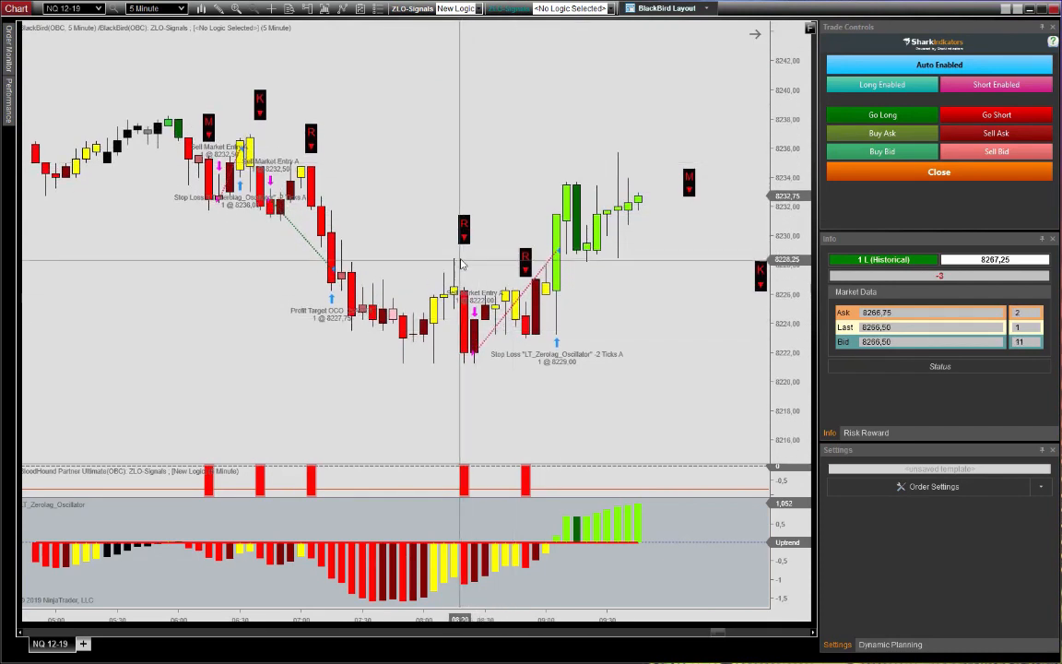
mouse_move(468, 257)
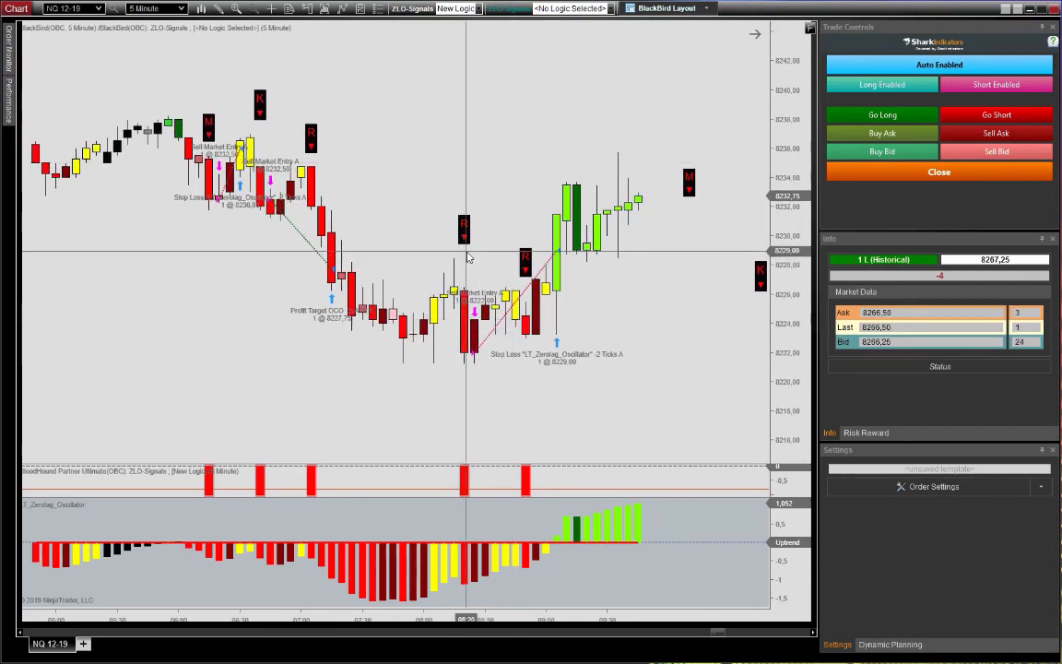